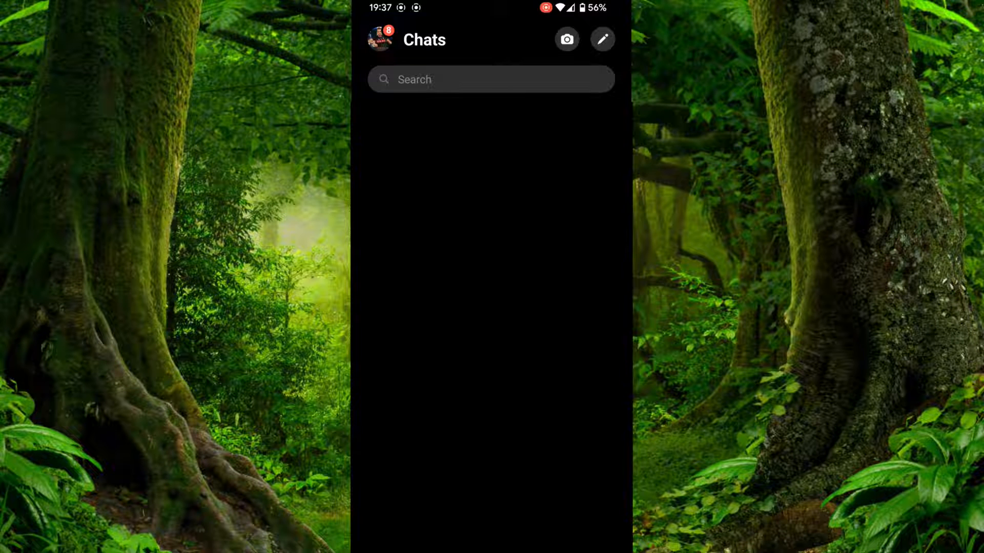
# Open the new group creation screen from the compose icon.
pyautogui.click(600, 39)
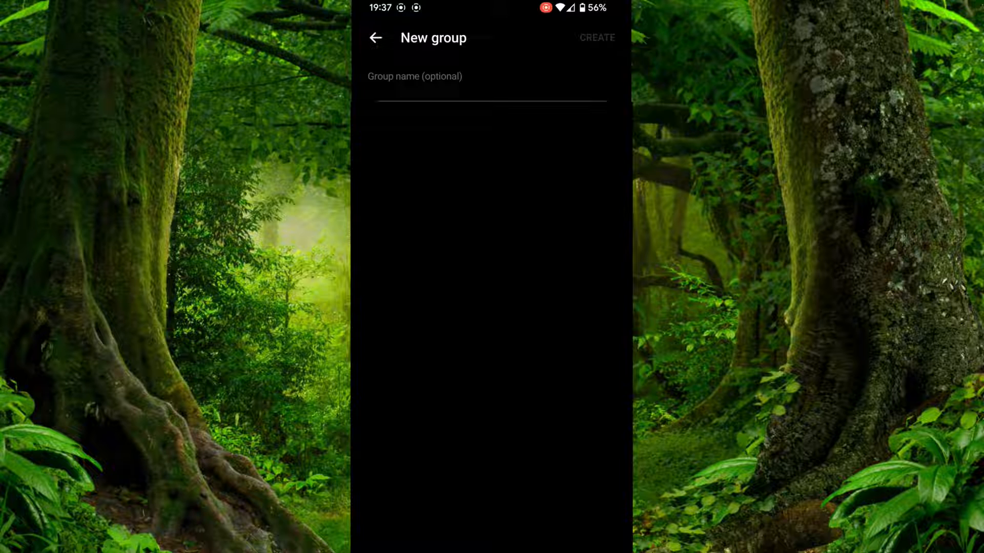
# Enter 'funny' as the group name, correcting the mistyped 'fuy'.
pyautogui.click(414, 76)
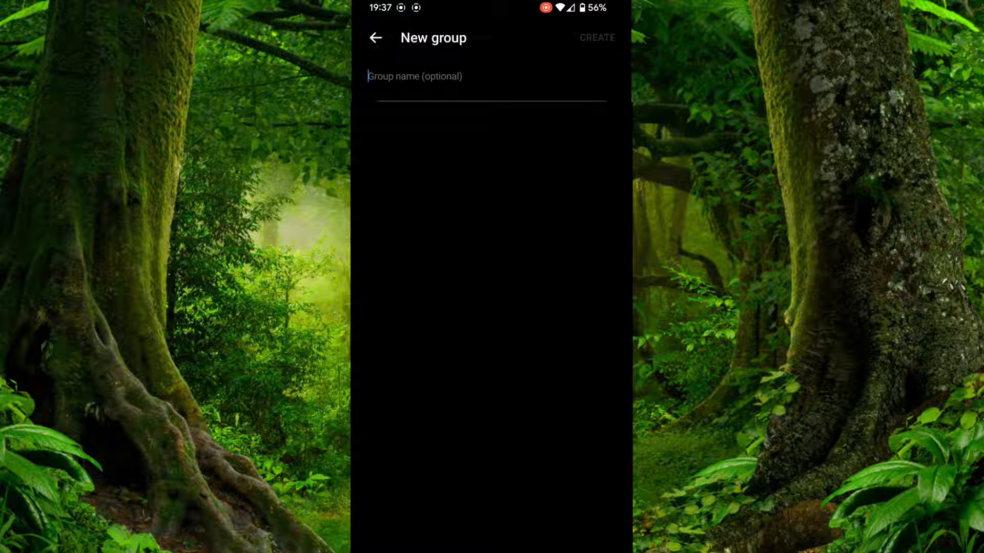
pyautogui.write('fuy')
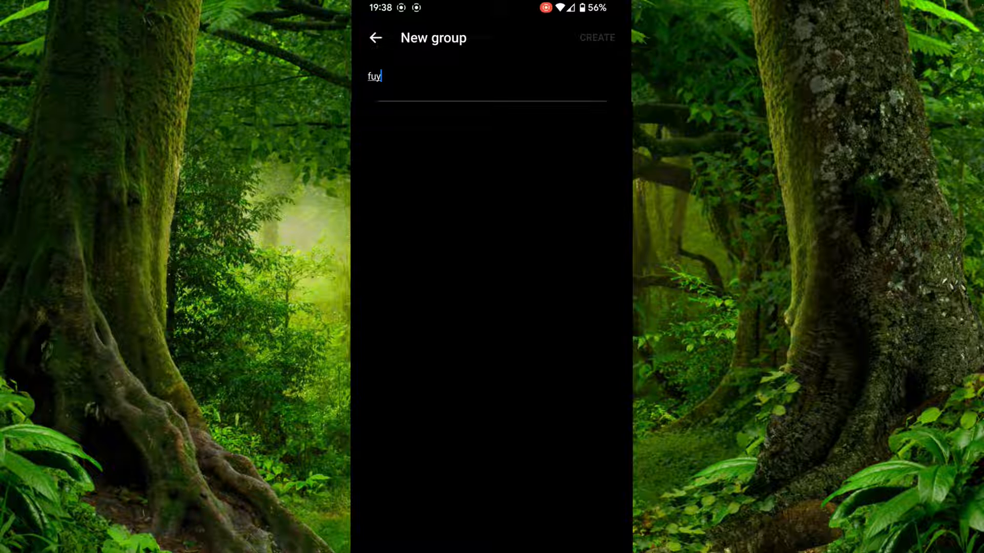
pyautogui.press('Backspace')
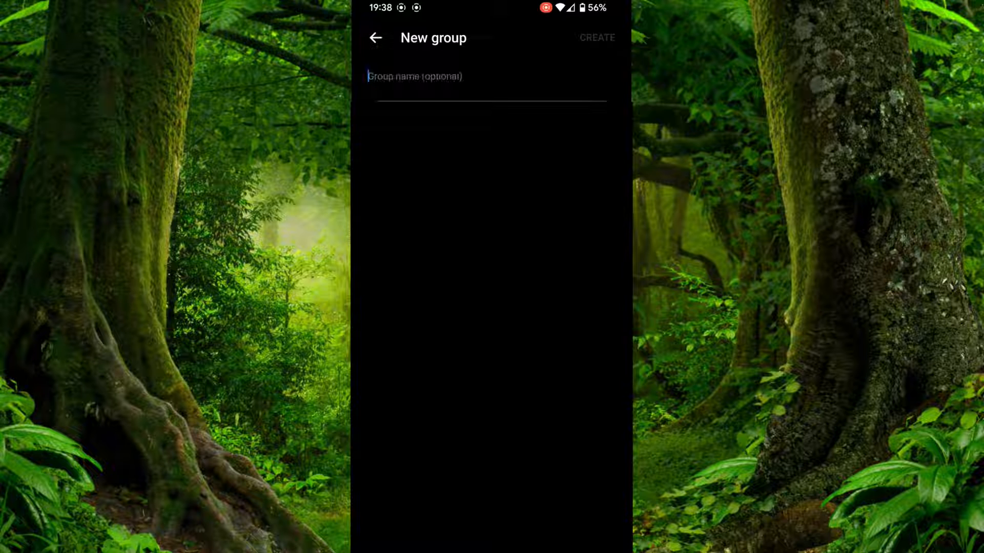
pyautogui.write('funny')
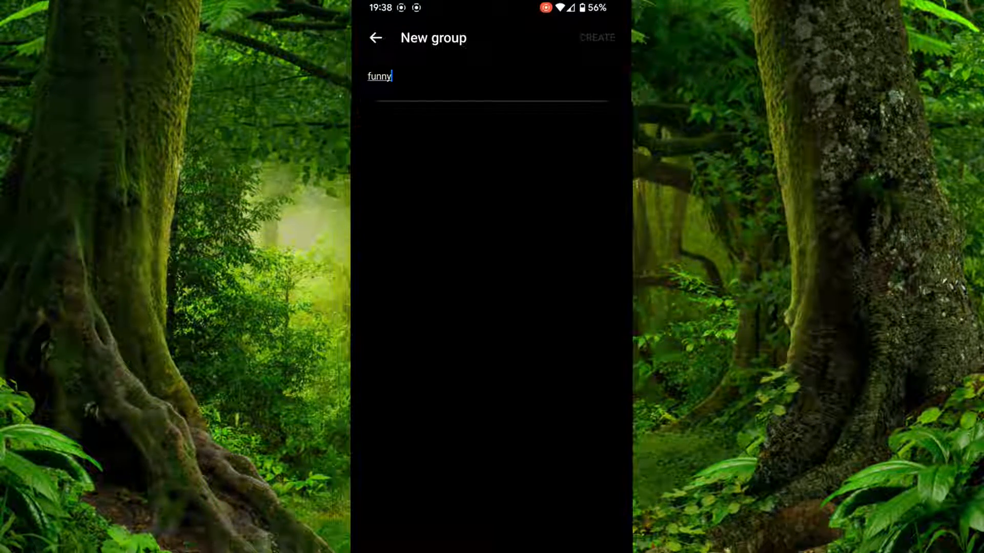